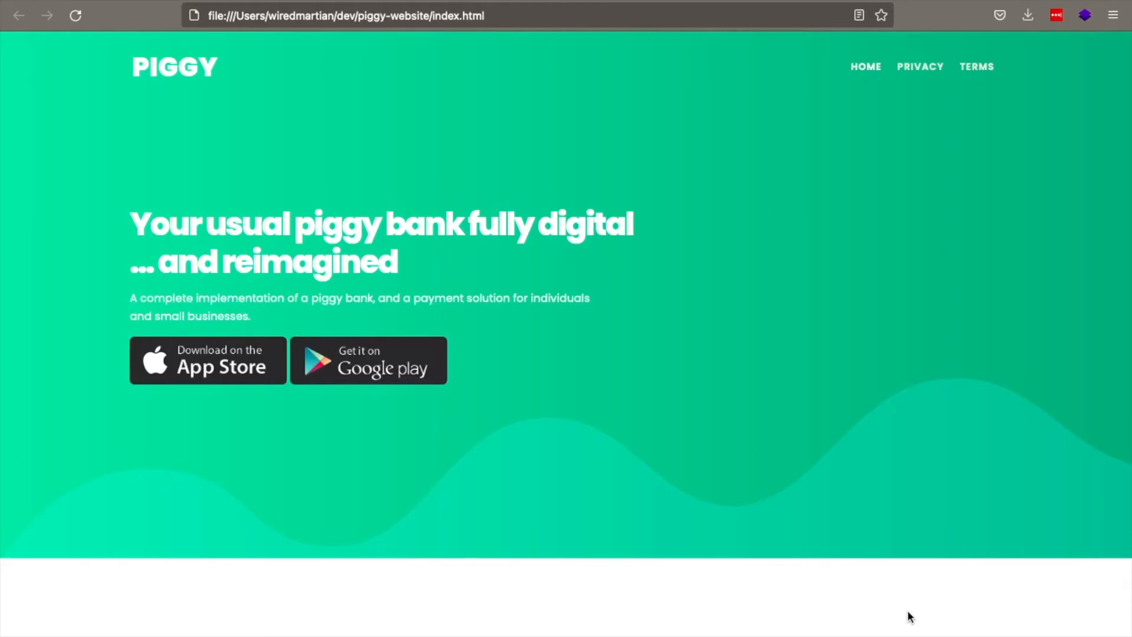
# Scroll past the App Store and Google Play badges to the three feature cards.
pyautogui.scroll(-3)
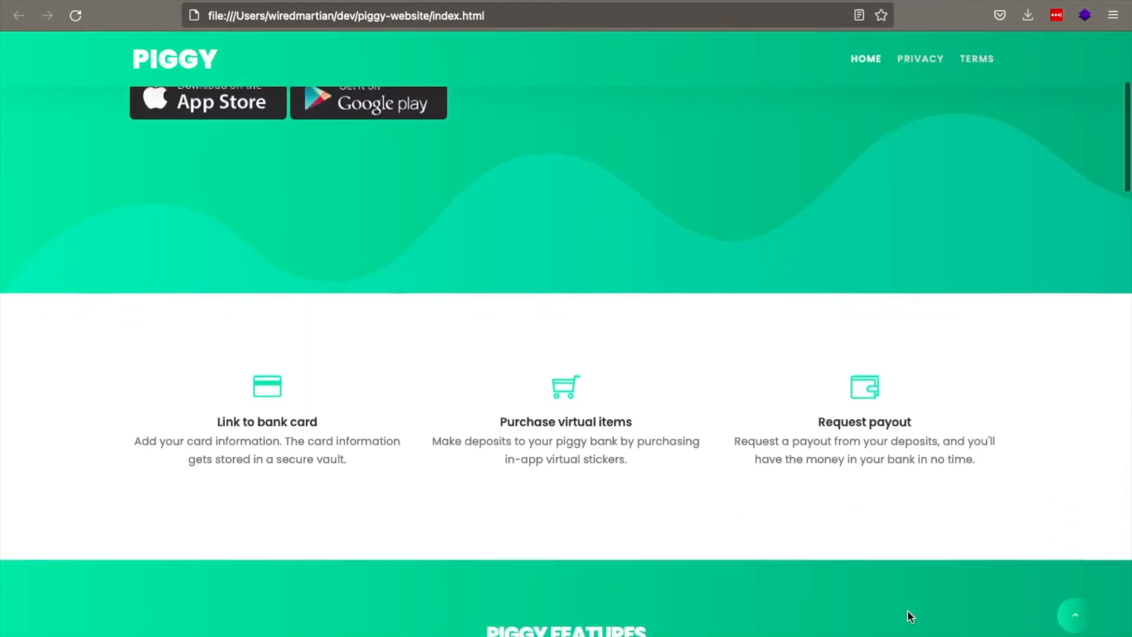
pyautogui.scroll(-3)
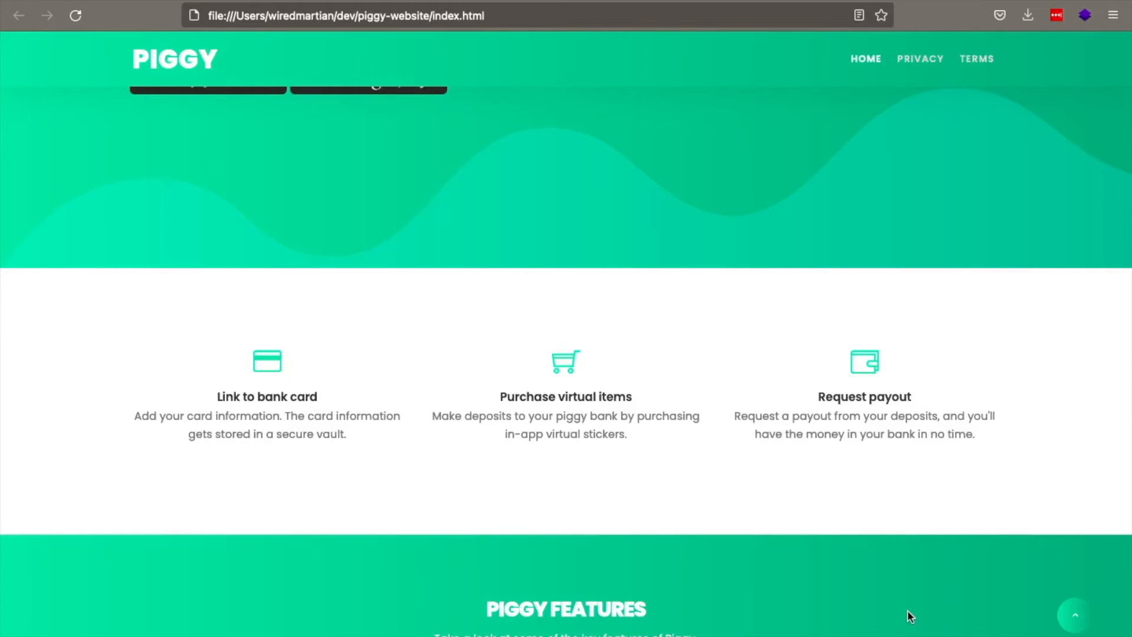
# Scroll through the phone mockup's eight features until the Screenshots heading appears.
pyautogui.scroll(-3)
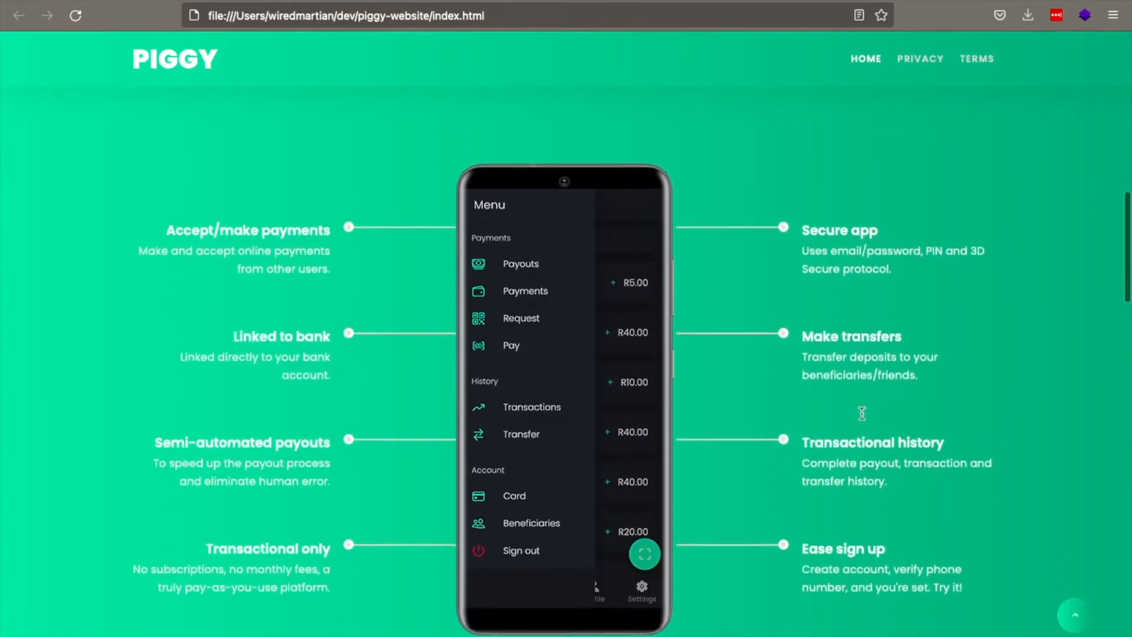
pyautogui.scroll(-3)
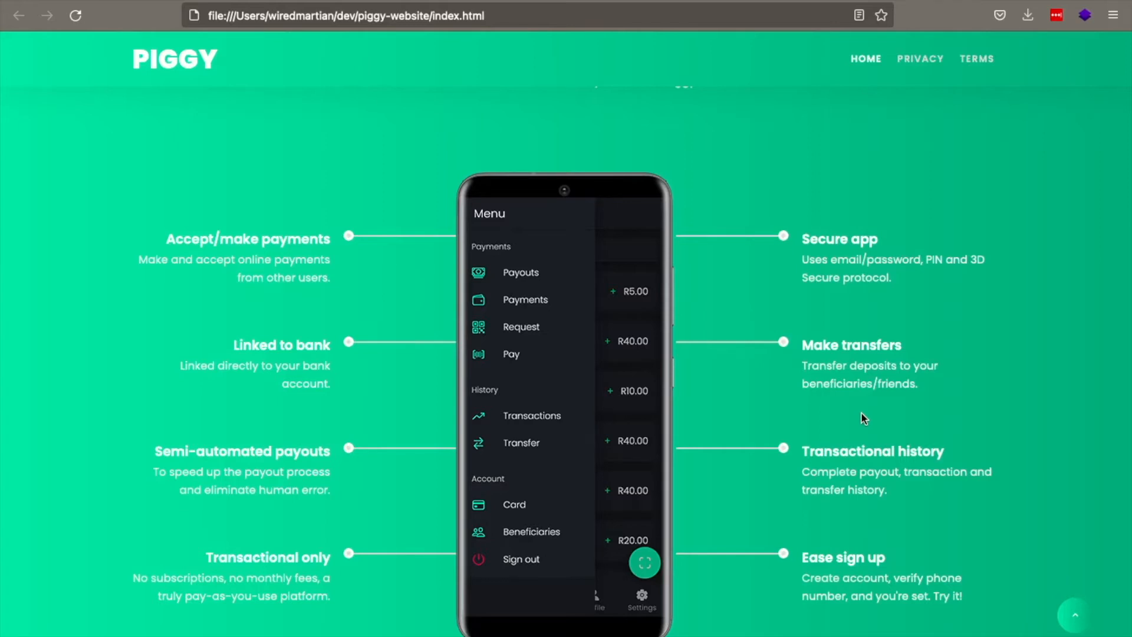
pyautogui.moveTo(471, 510)
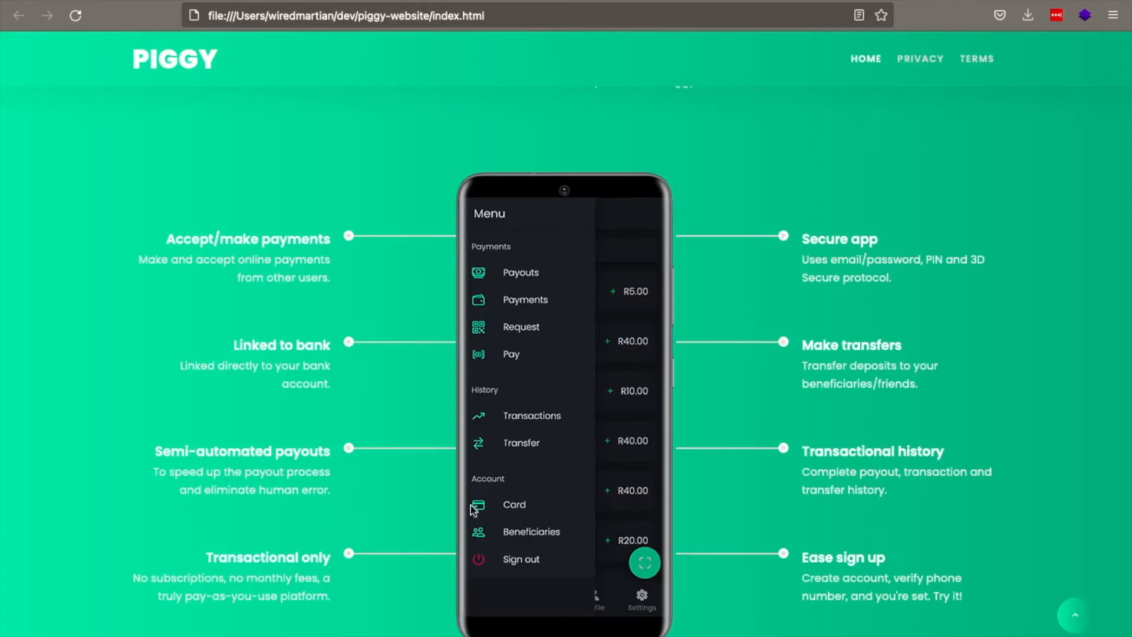
pyautogui.moveTo(354, 471)
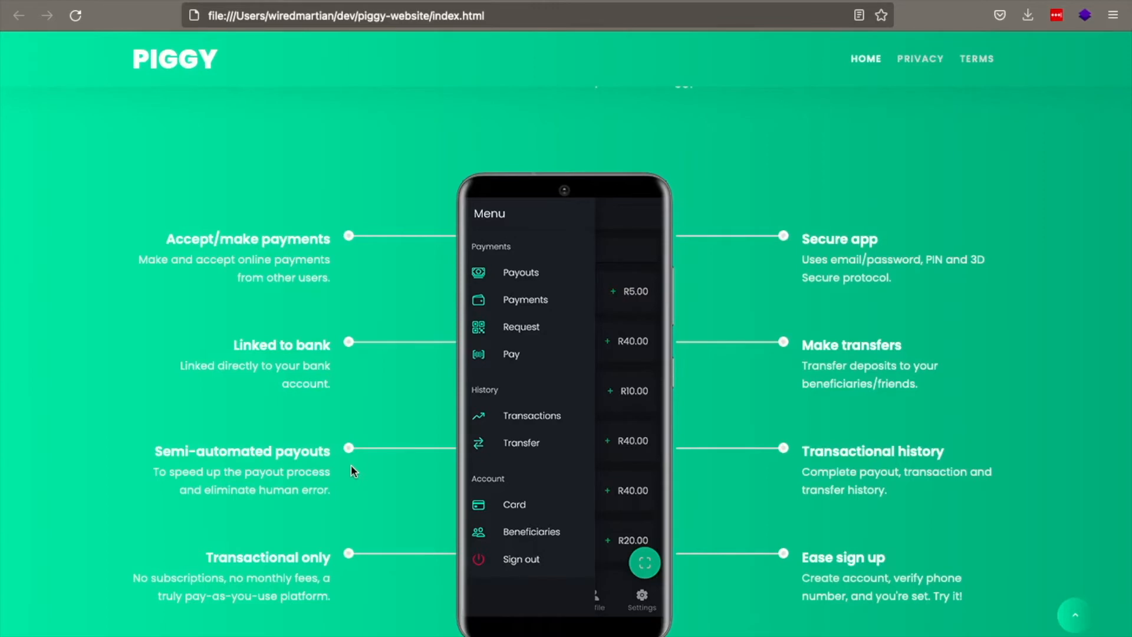
pyautogui.scroll(-3)
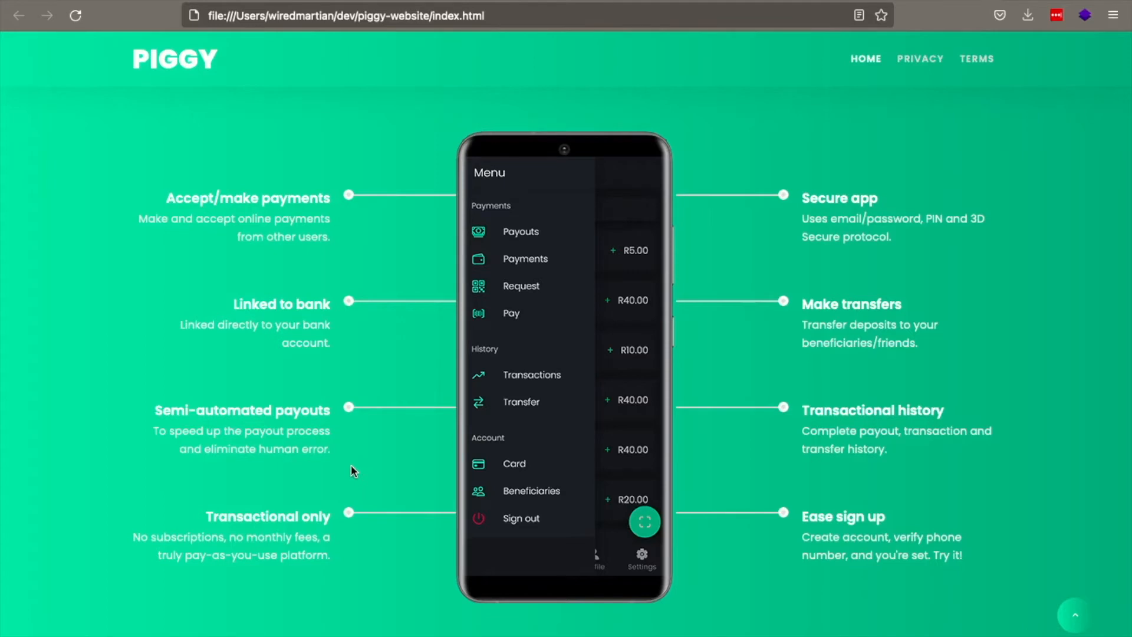
pyautogui.scroll(-3)
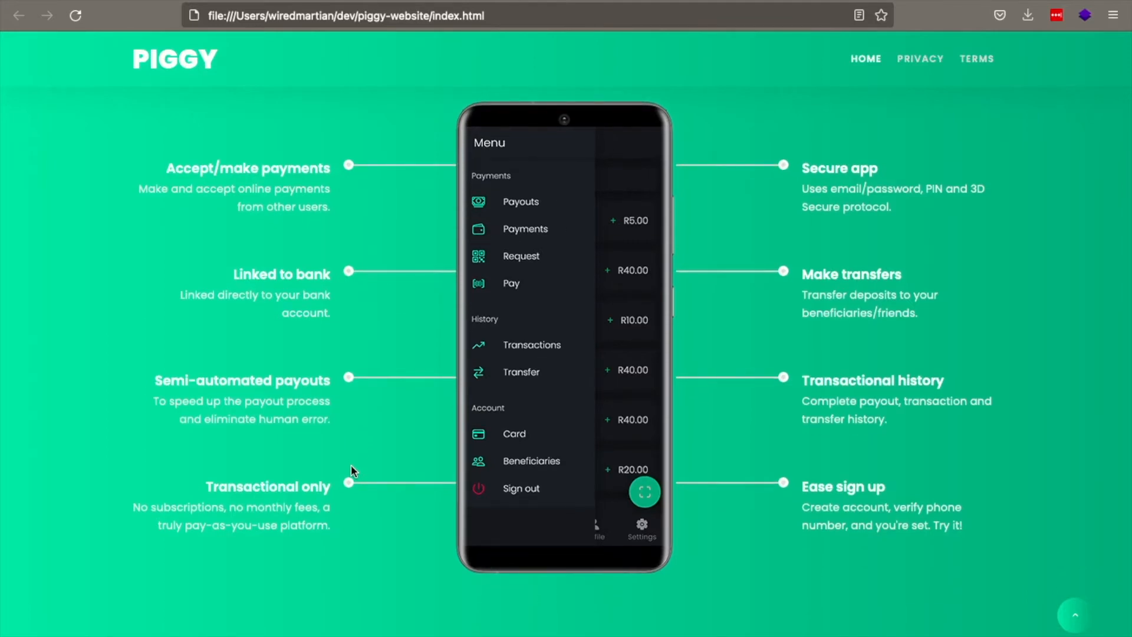
pyautogui.scroll(-3)
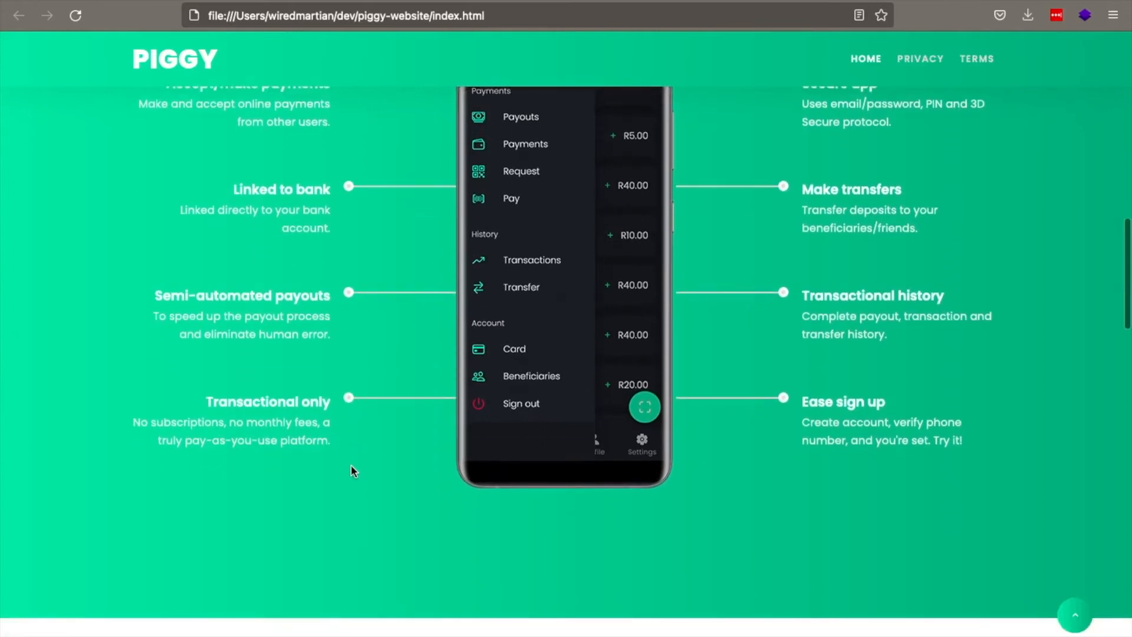
pyautogui.scroll(-3)
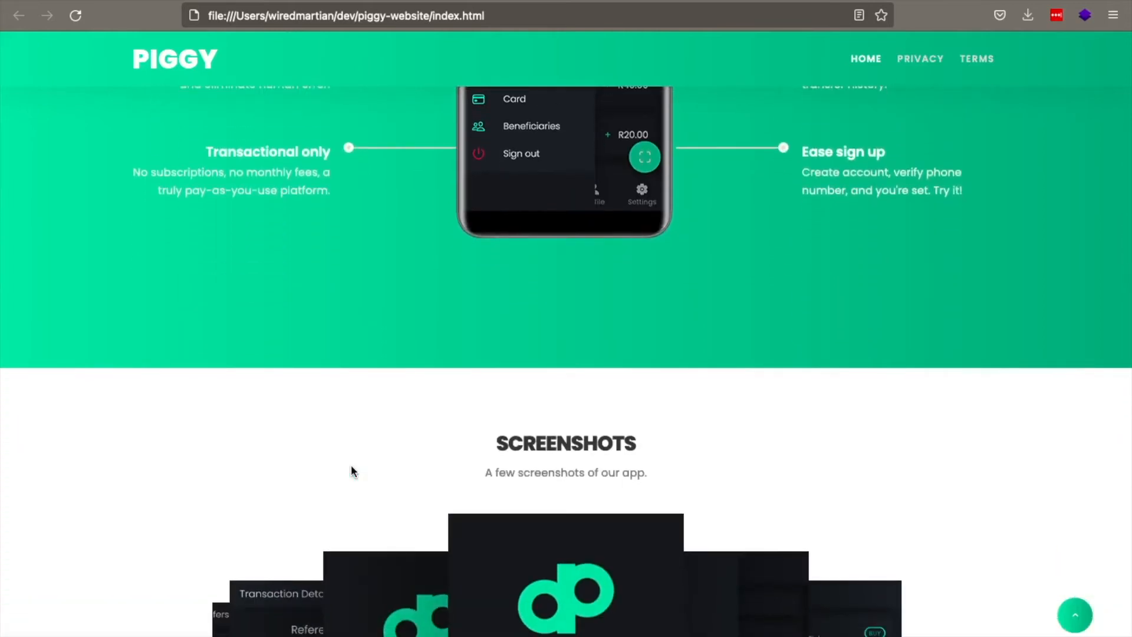
pyautogui.scroll(-3)
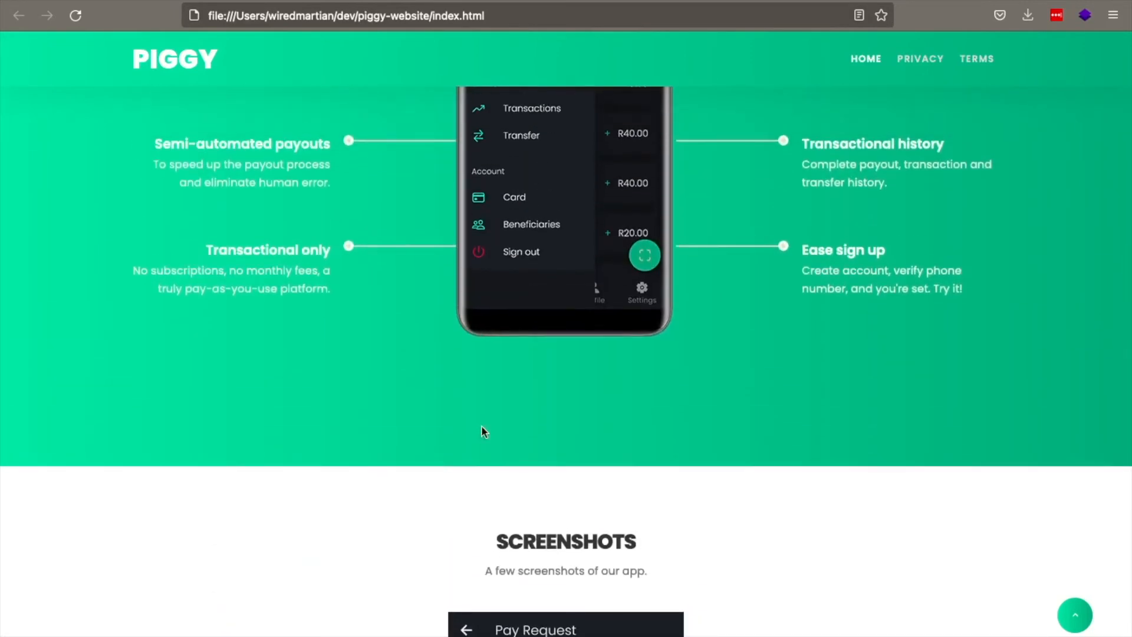
# Scroll back to the Piggy Features heading below the three feature cards.
pyautogui.scroll(-3)
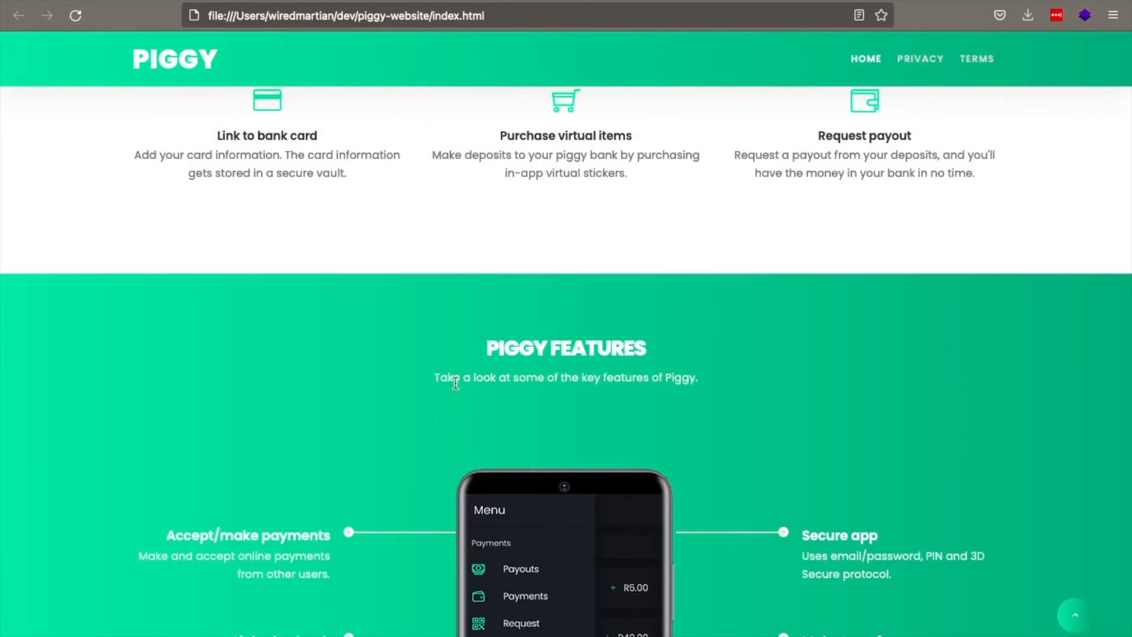
pyautogui.scroll(-3)
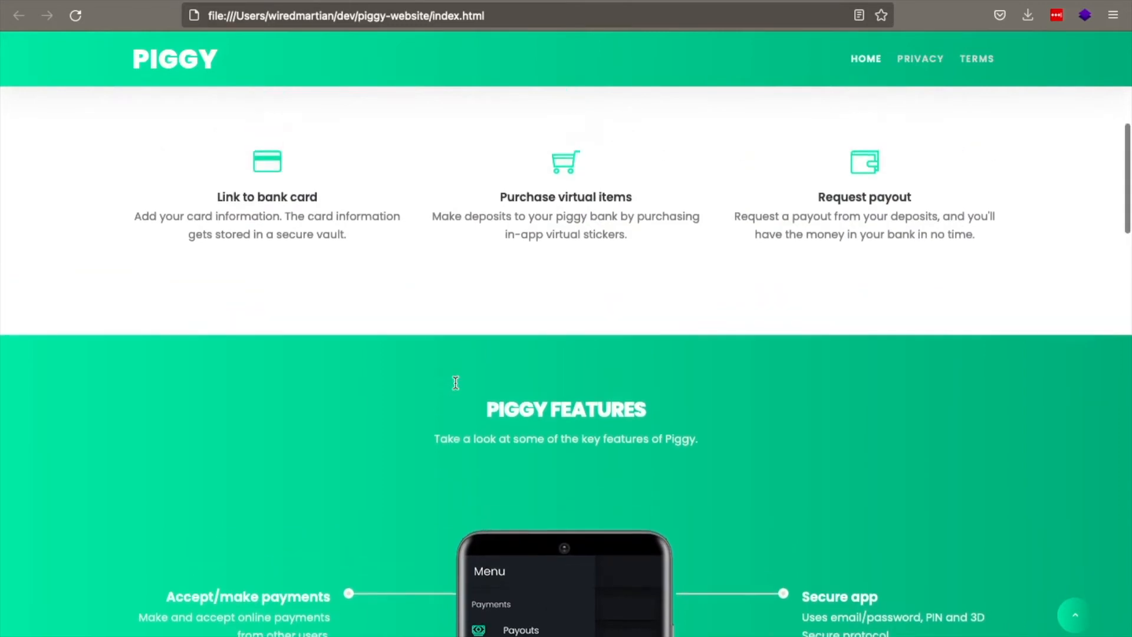
pyautogui.scroll(3)
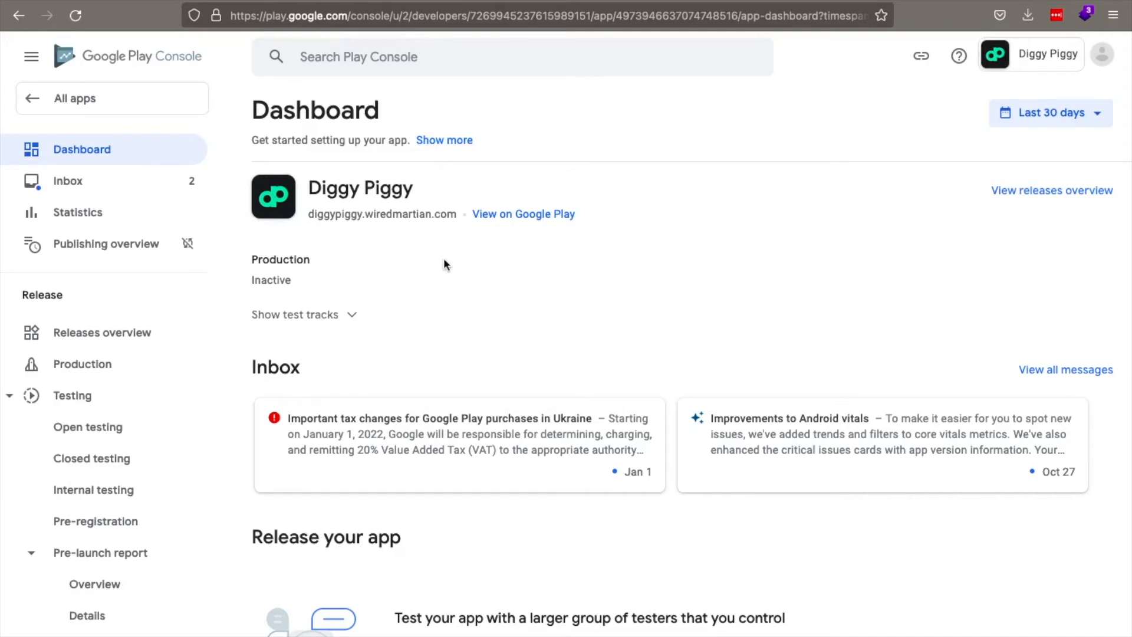
pyautogui.moveTo(598, 15)
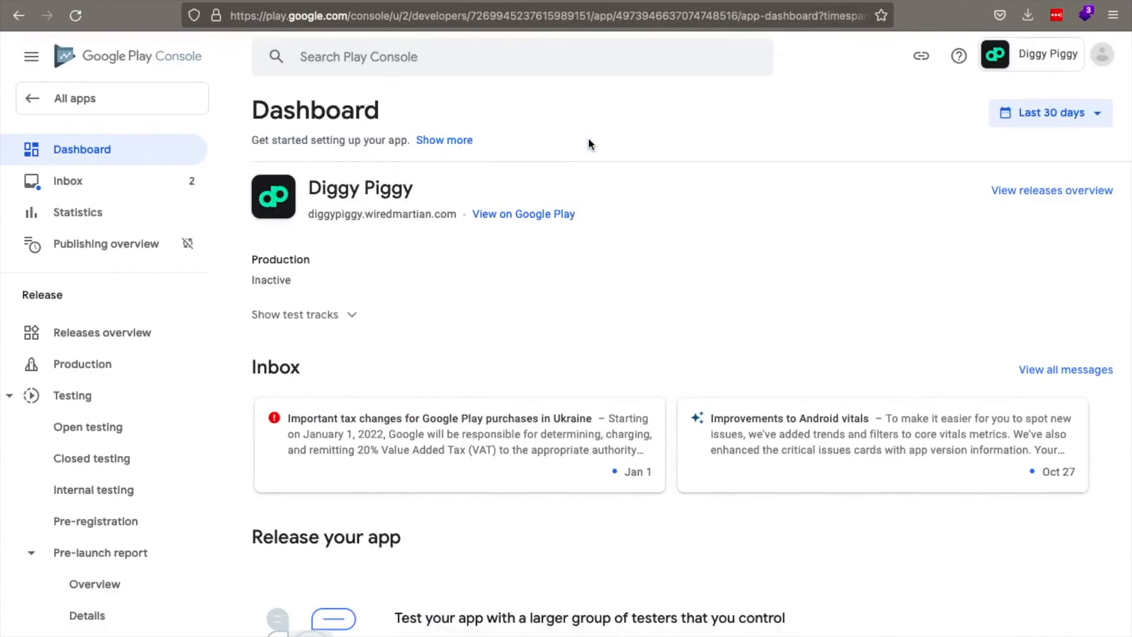
pyautogui.moveTo(634, 2)
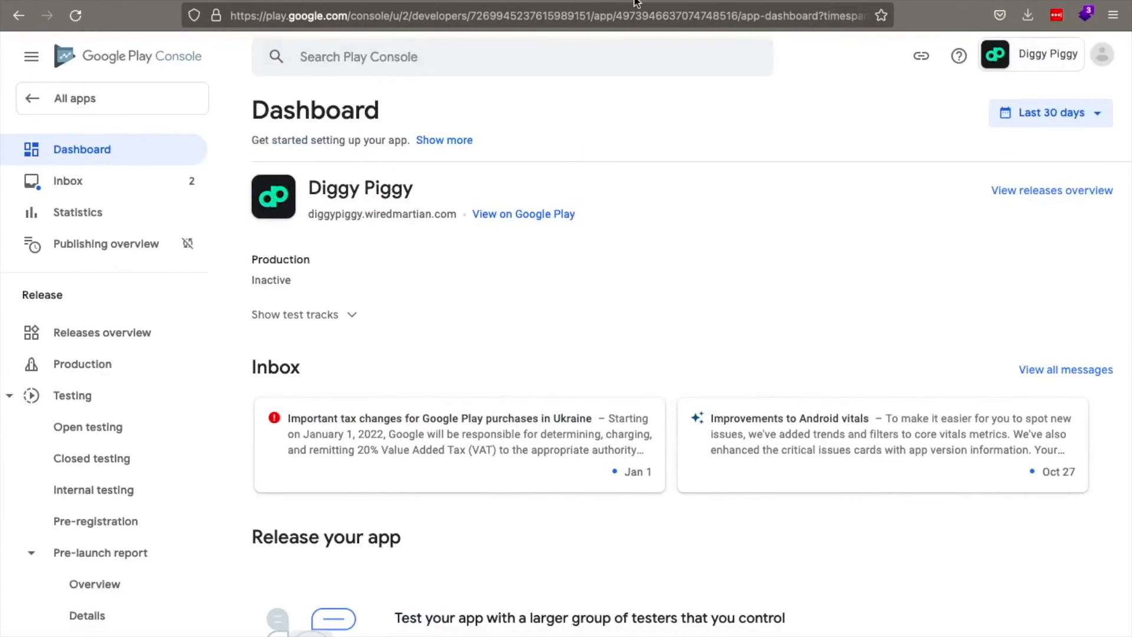
# Switch from the Diggy Piggy Play Console dashboard back to the Piggy landing page tab.
pyautogui.click(523, 214)
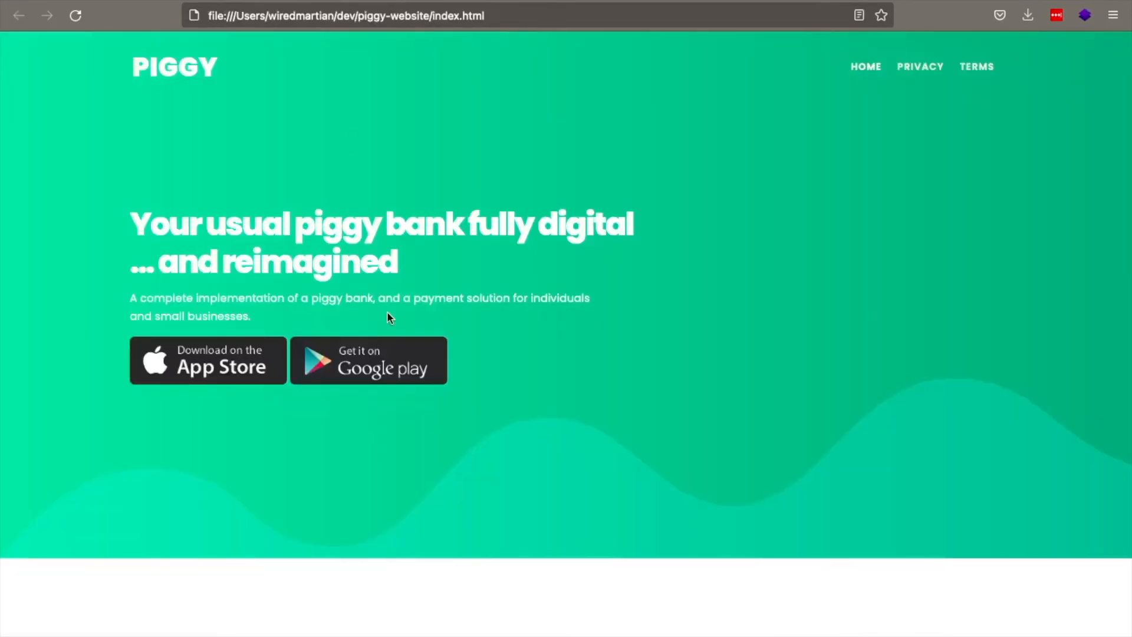
# Scroll the landing page to the app Screenshots carousel showing the Stickers screen.
pyautogui.scroll(-3)
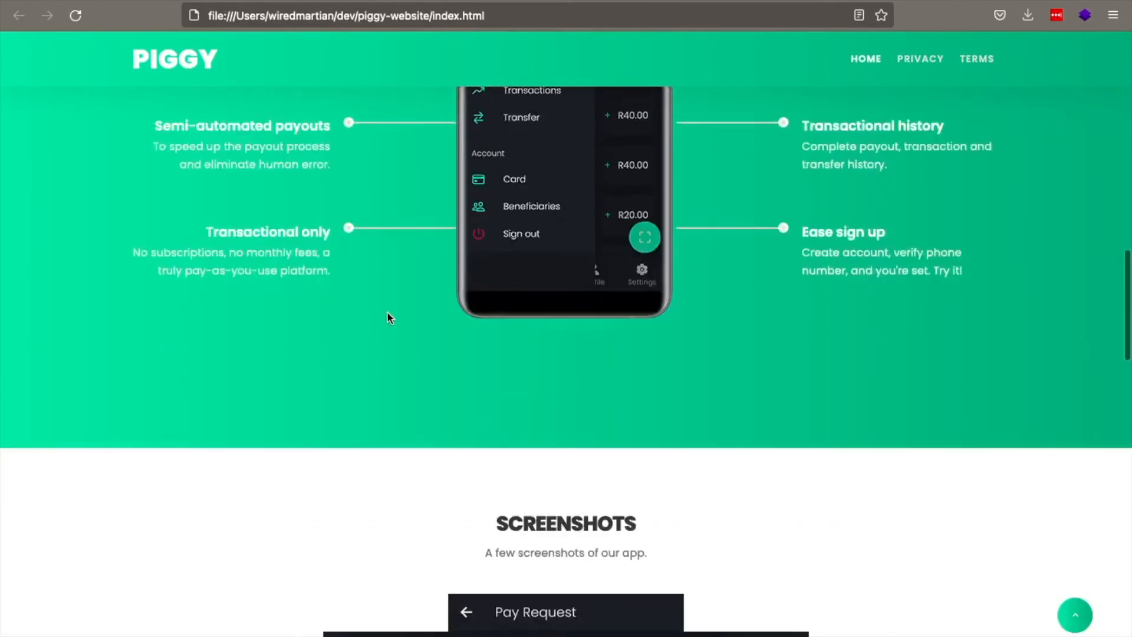
pyautogui.scroll(-3)
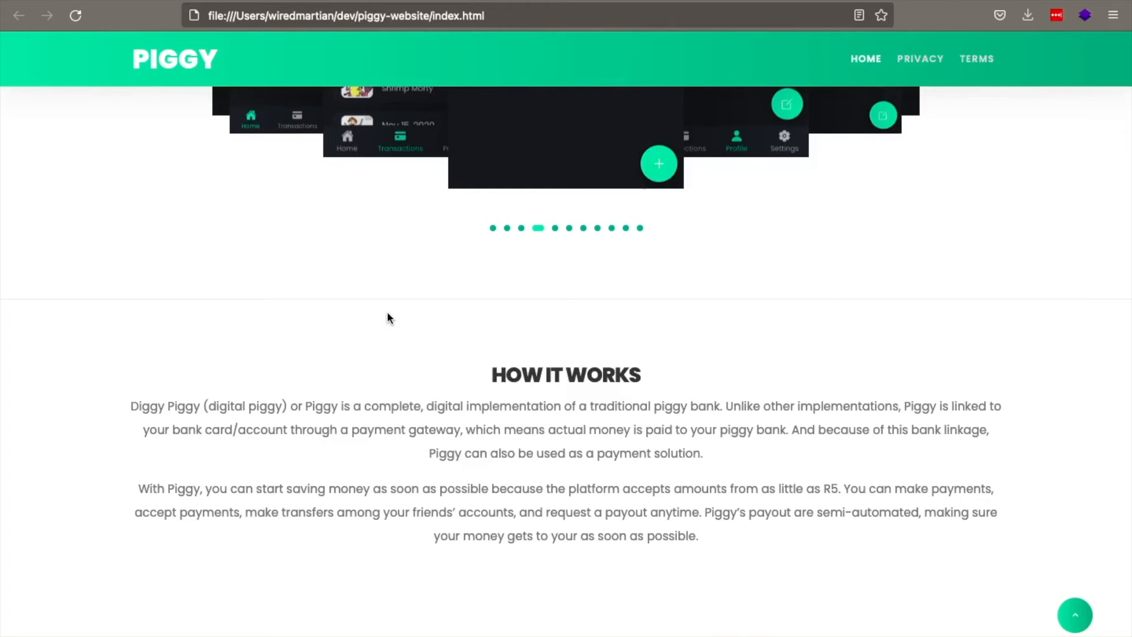
pyautogui.scroll(3)
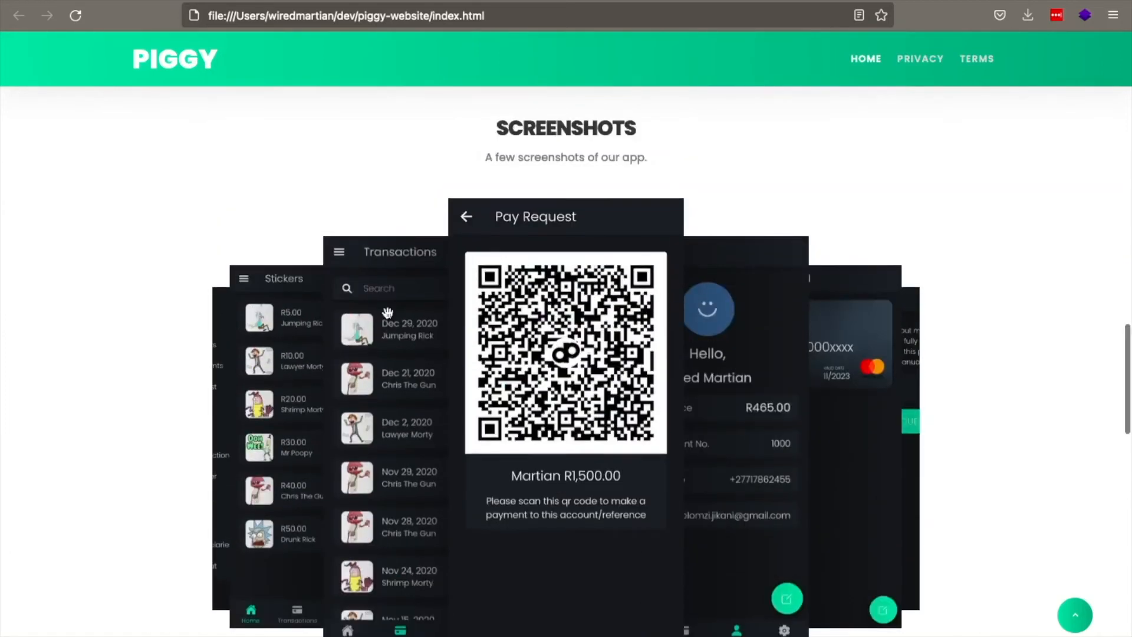
pyautogui.scroll(3)
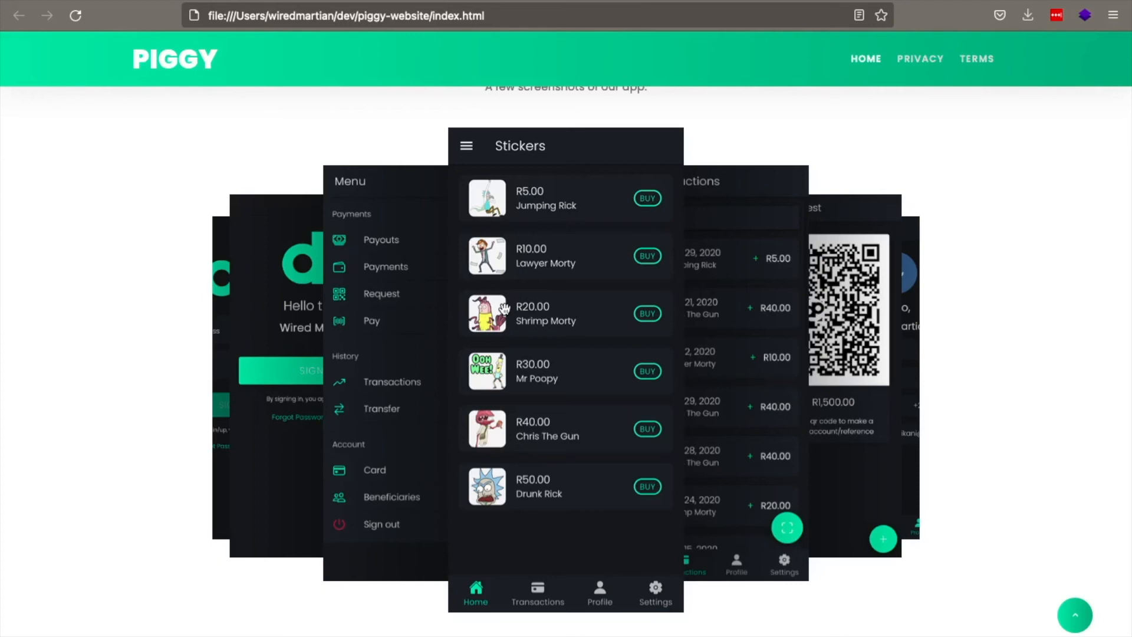
# Scroll up to the hero section and back down to the three feature cards.
pyautogui.scroll(-3)
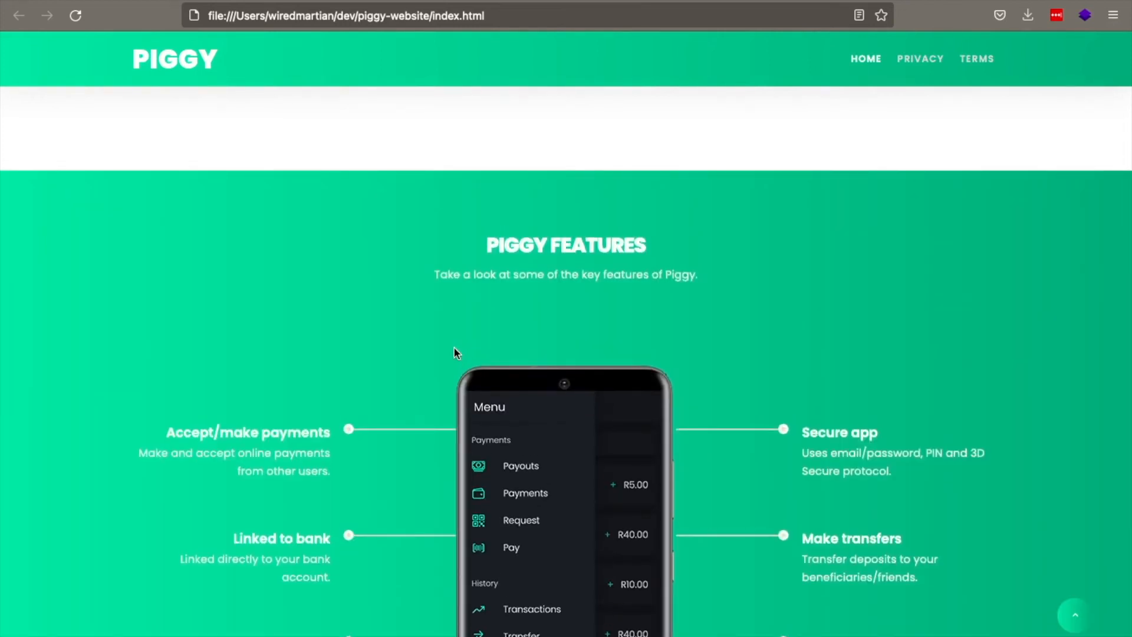
pyautogui.scroll(3)
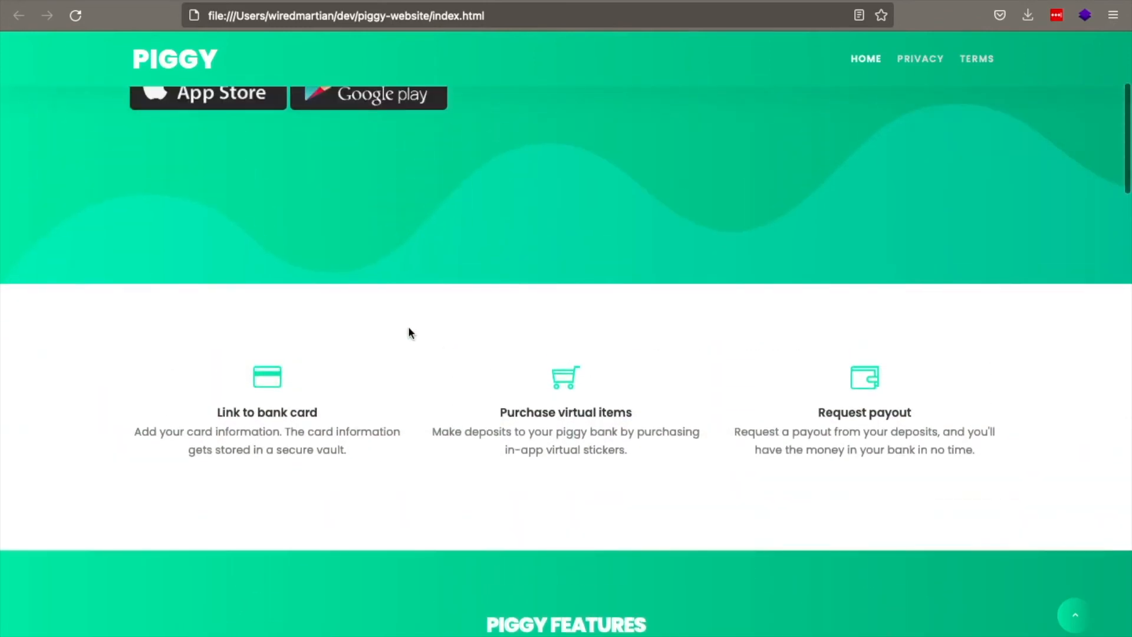
pyautogui.scroll(3)
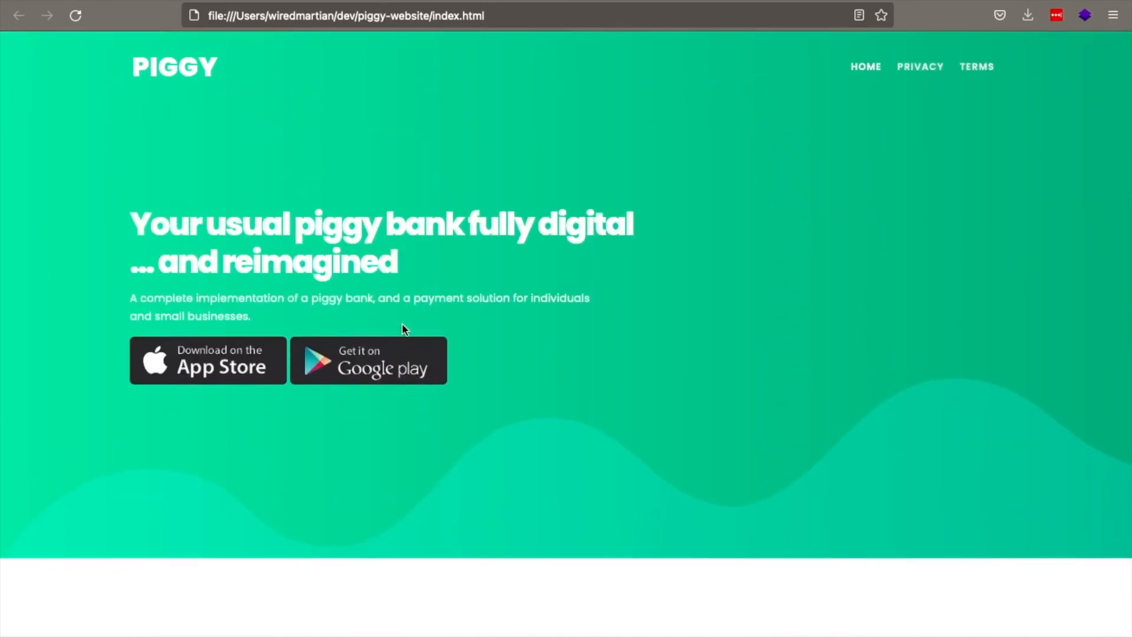
pyautogui.scroll(-3)
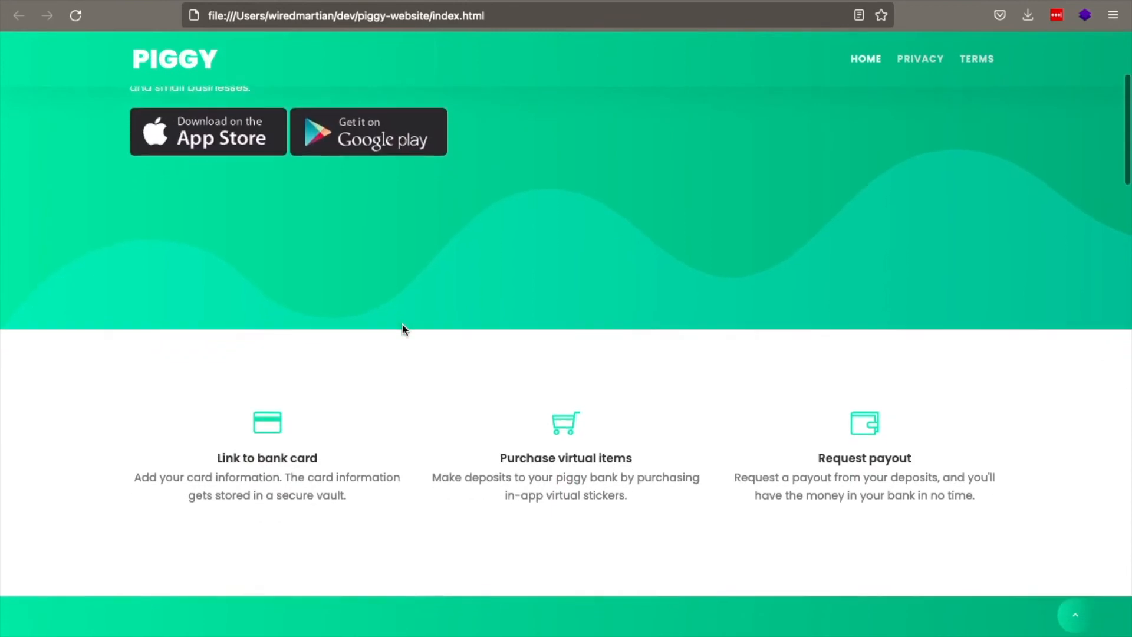
pyautogui.scroll(-3)
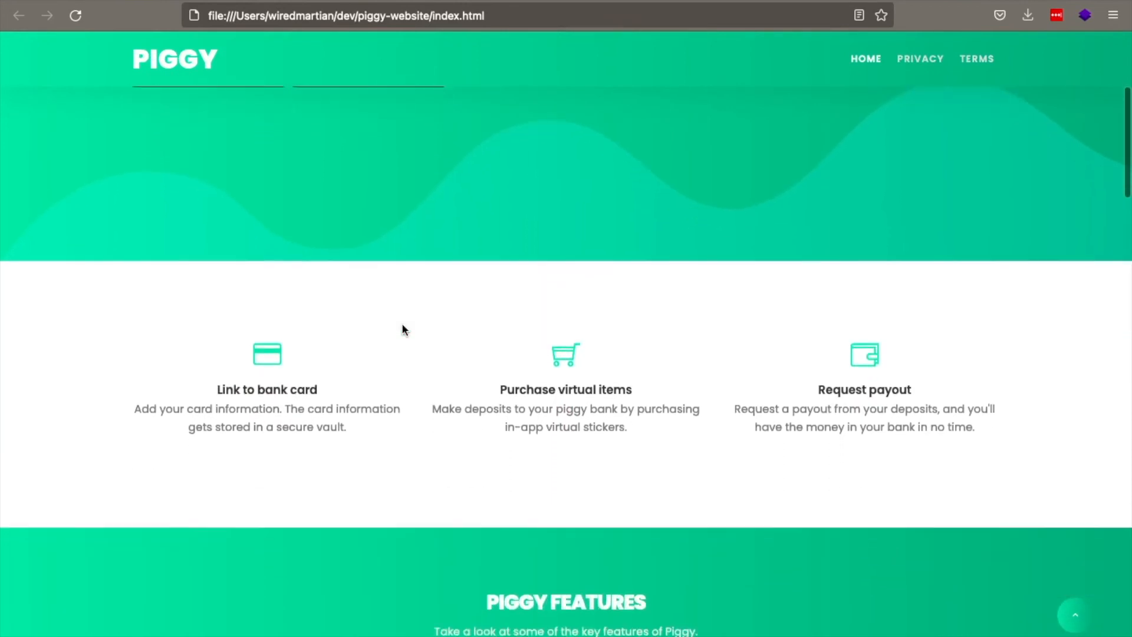
pyautogui.scroll(-3)
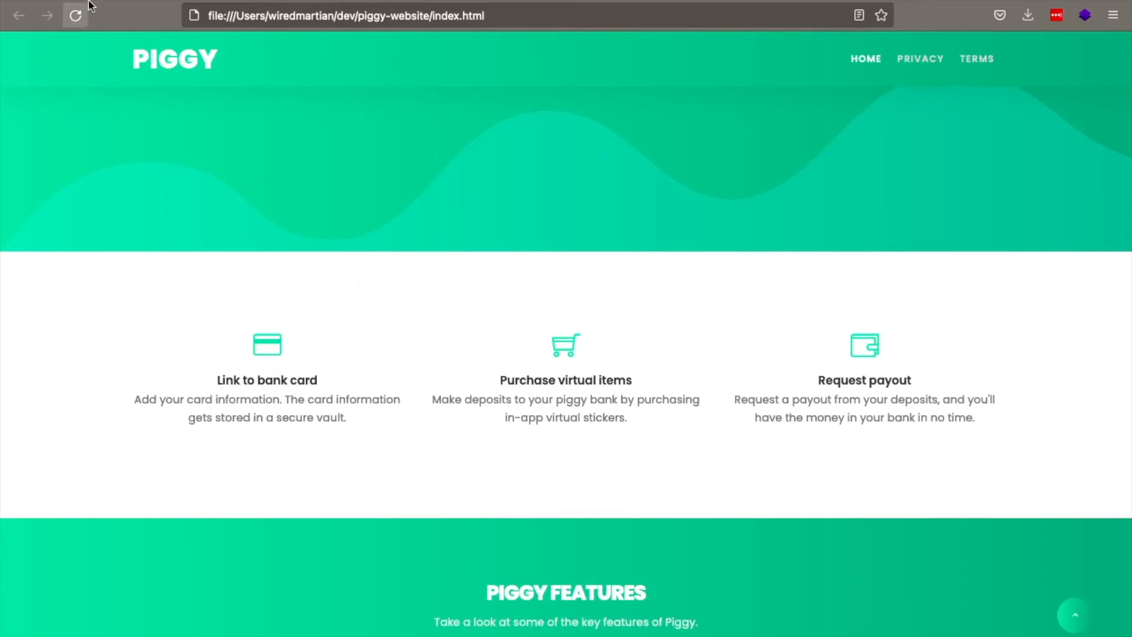
pyautogui.moveTo(76, 15)
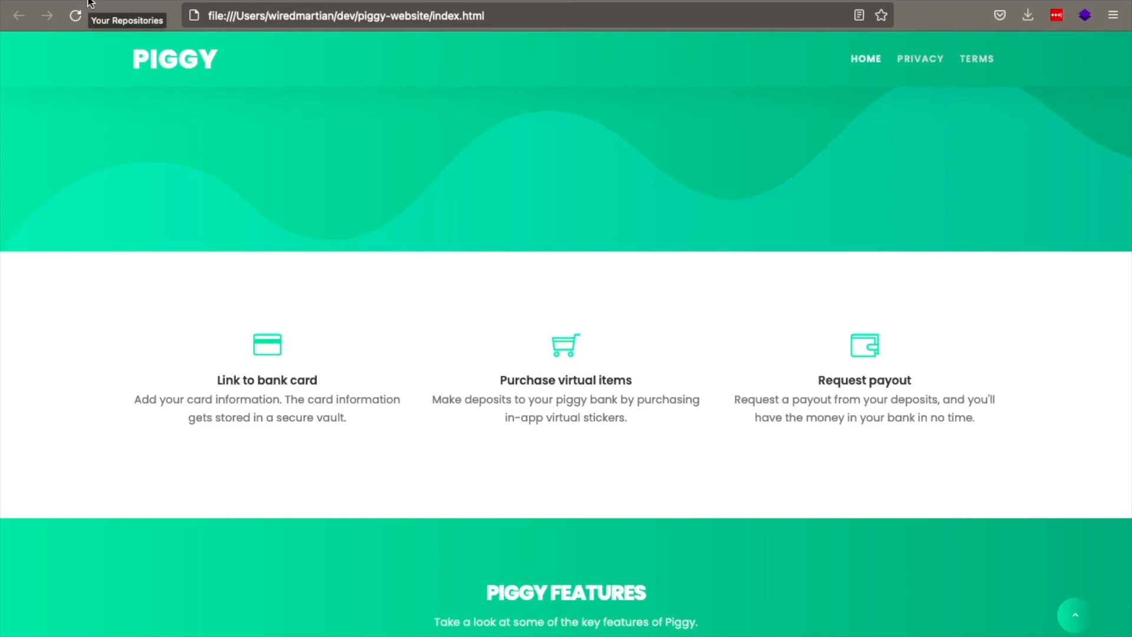
pyautogui.scroll(-3)
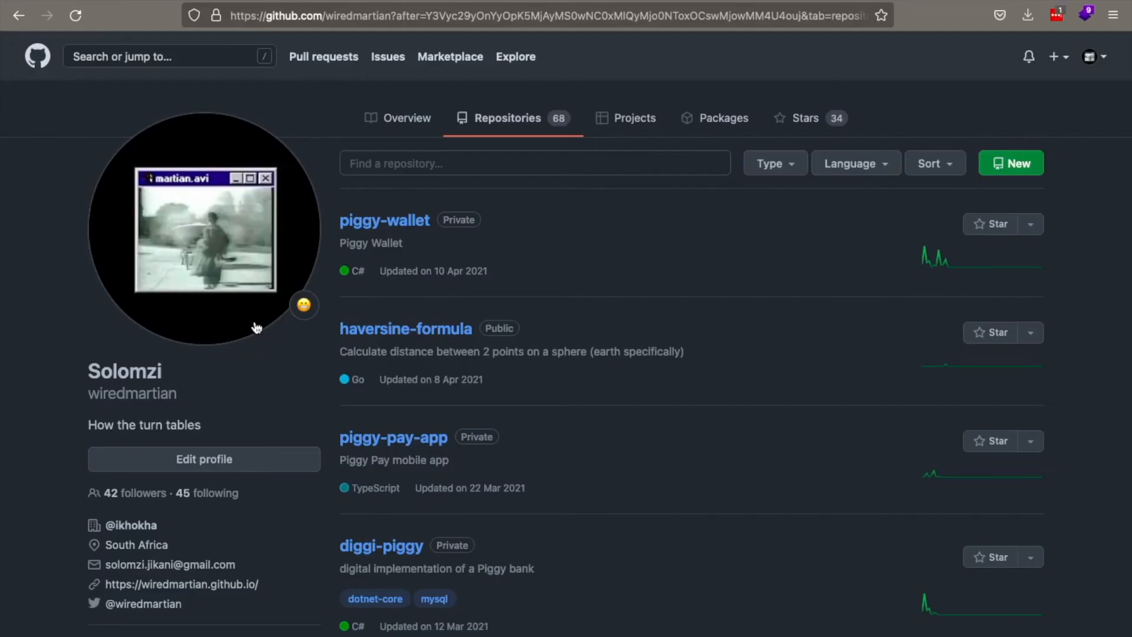
pyautogui.scroll(-3)
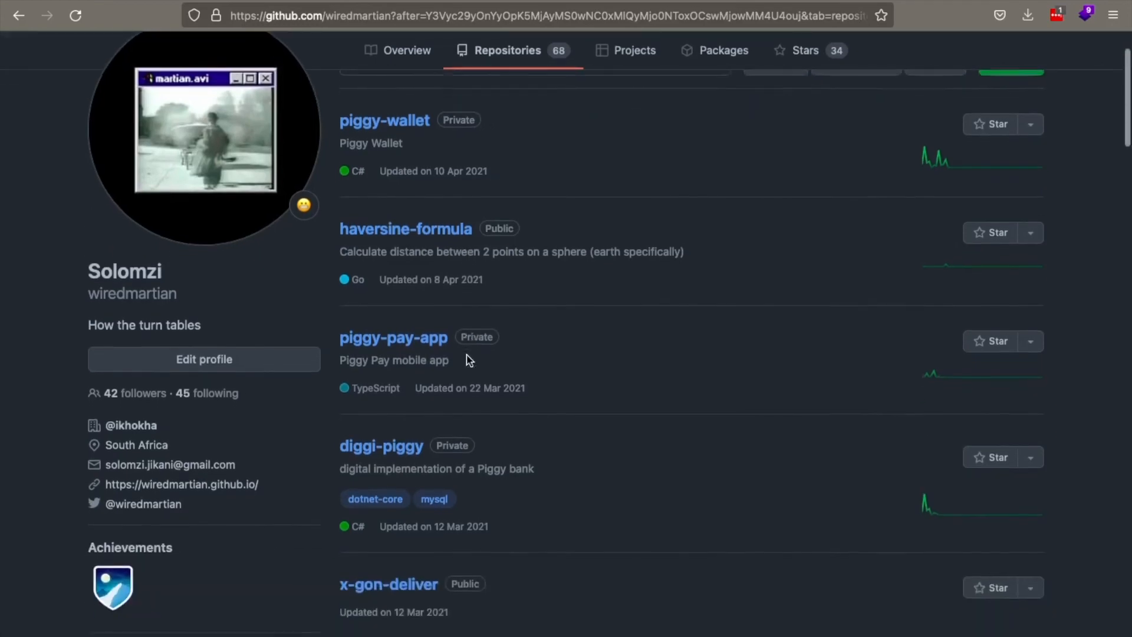
pyautogui.scroll(-3)
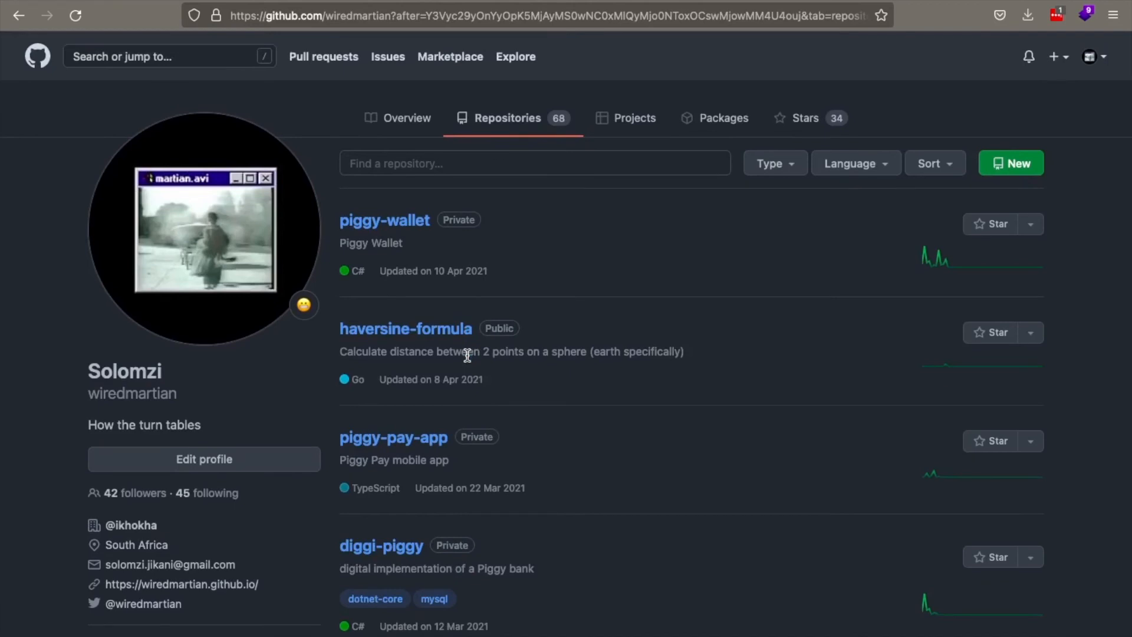
pyautogui.scroll(-3)
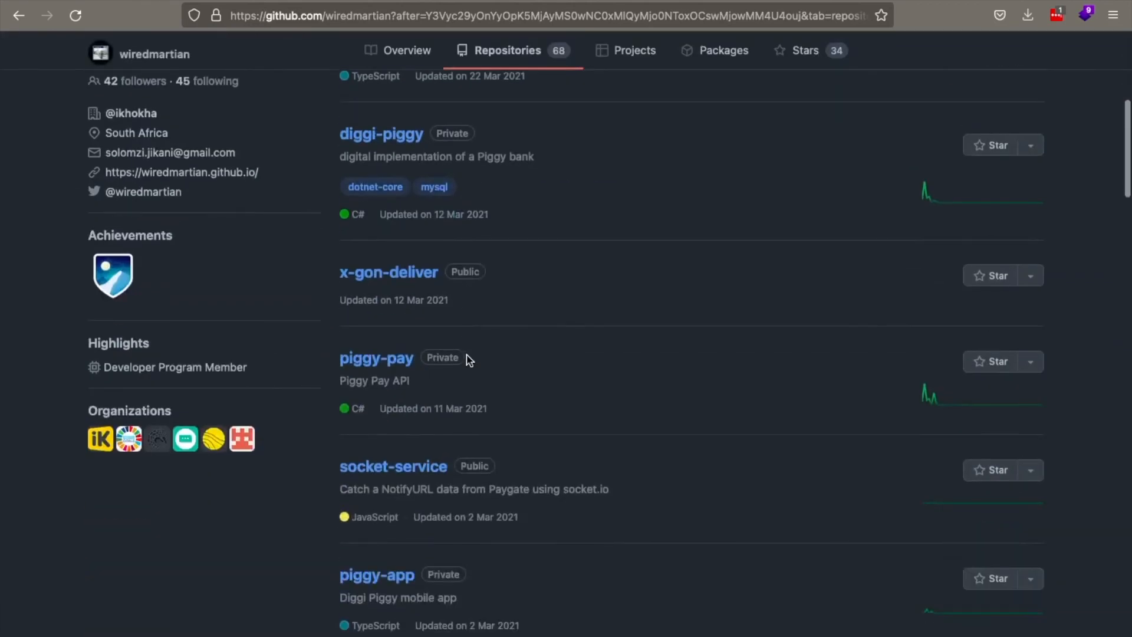
pyautogui.scroll(-3)
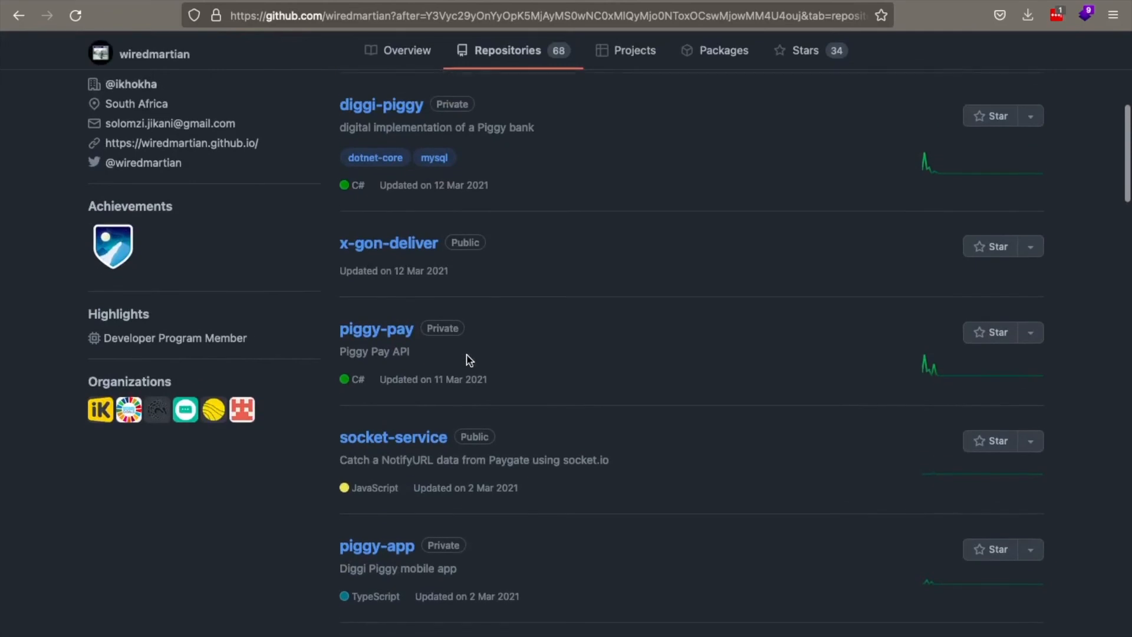
pyautogui.click(376, 329)
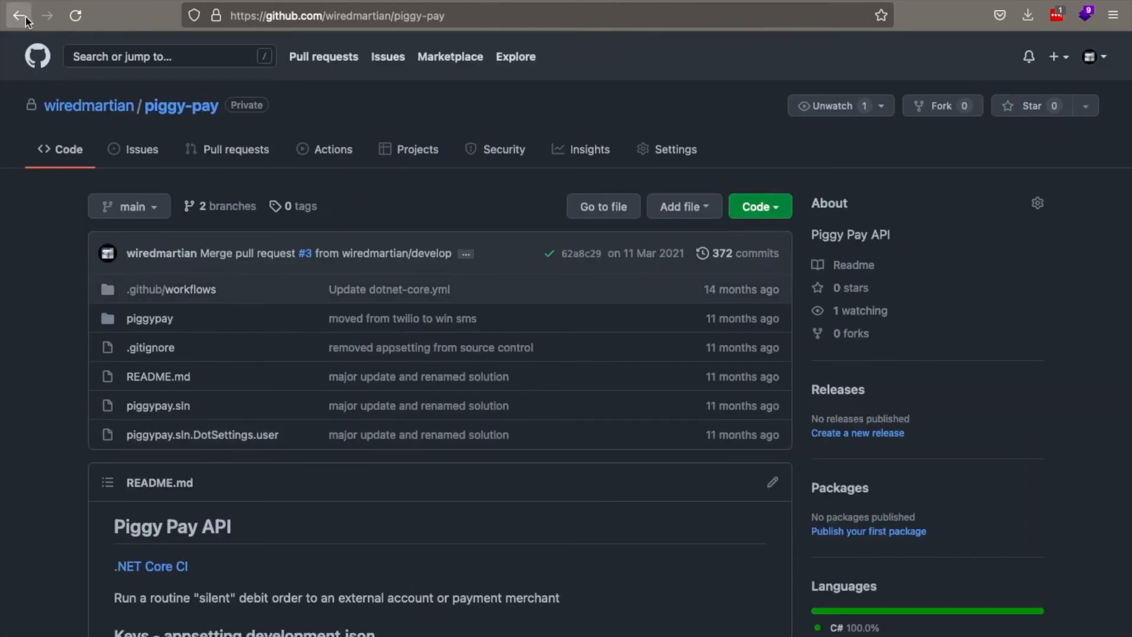
pyautogui.click(19, 15)
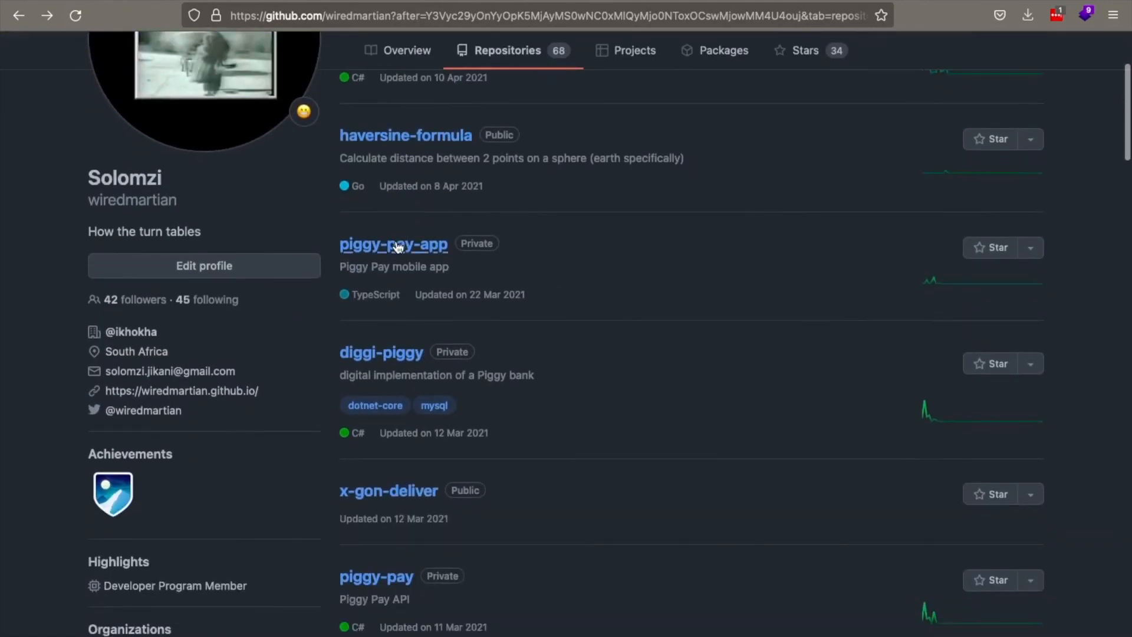
# Scroll the GitHub Repositories list down to settle-payouts, transaction-validator, piggy-notifications and diggipiggy.xyz.
pyautogui.click(393, 244)
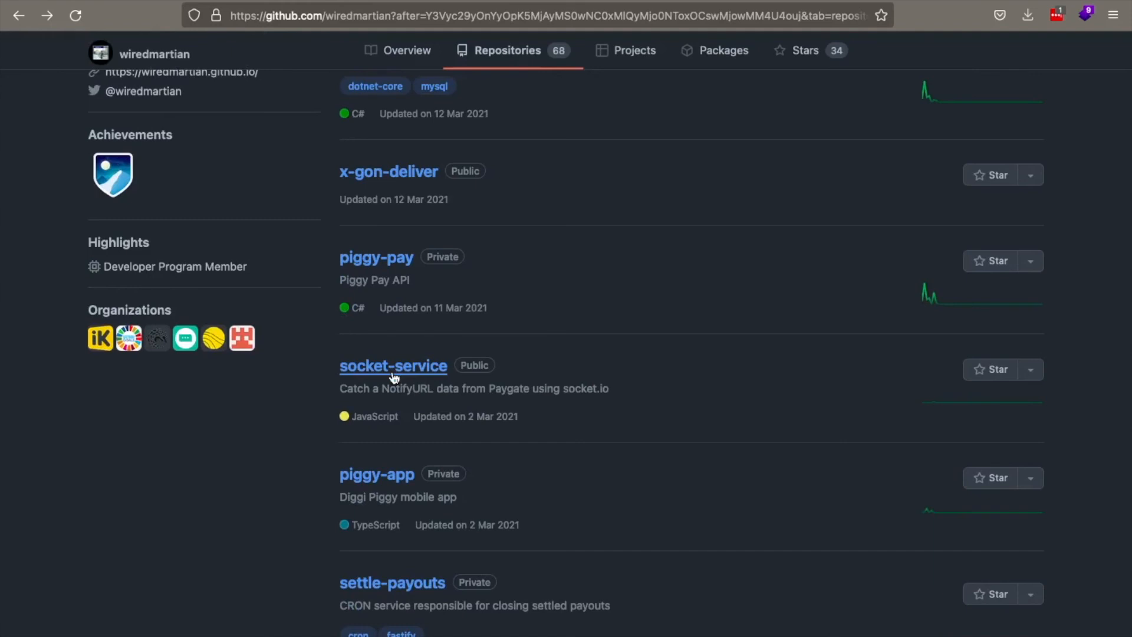
pyautogui.scroll(-3)
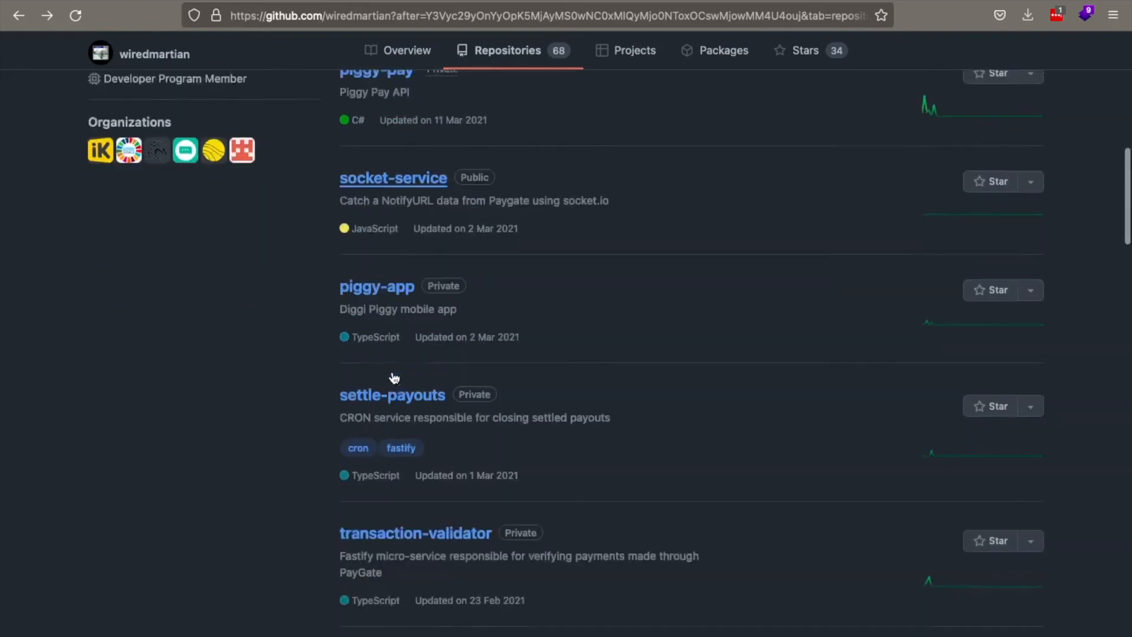
pyautogui.scroll(-3)
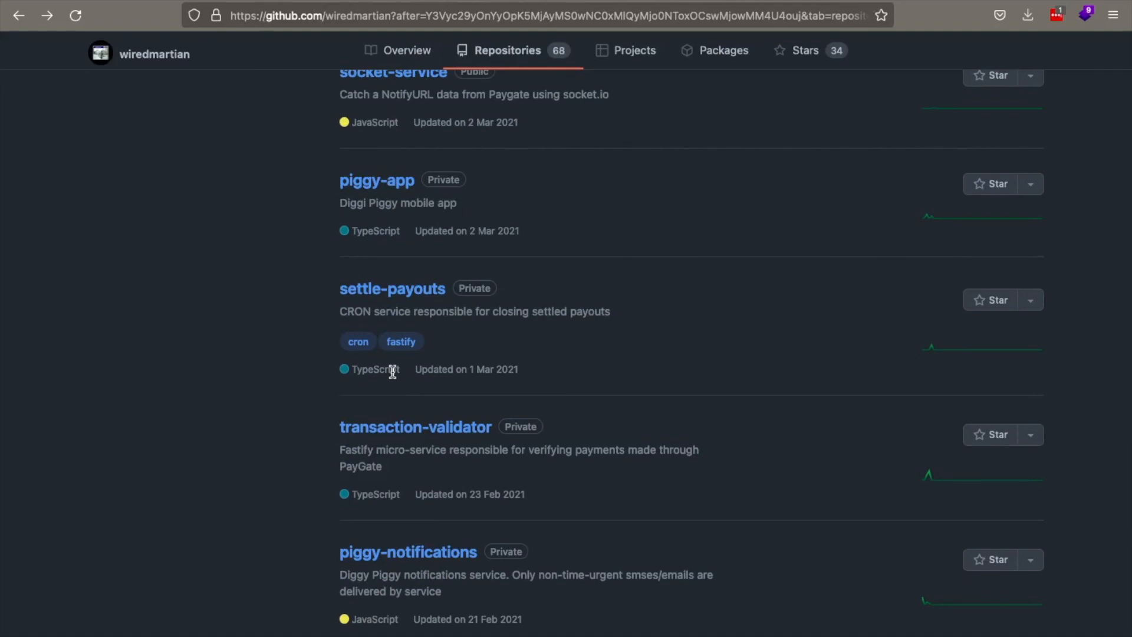
pyautogui.scroll(-3)
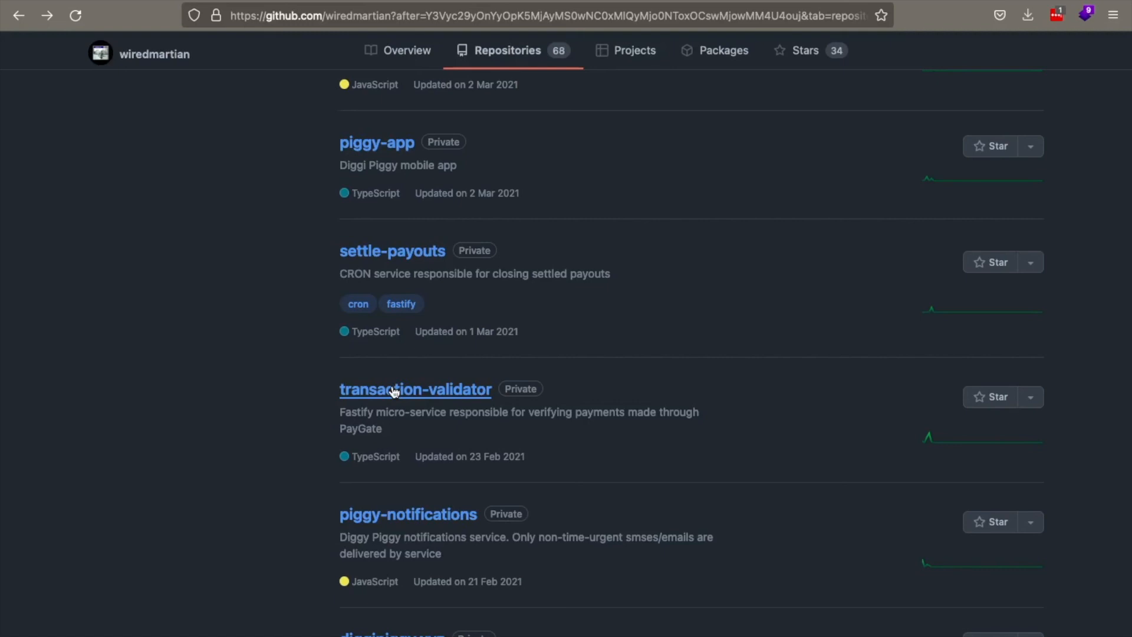
pyautogui.scroll(-3)
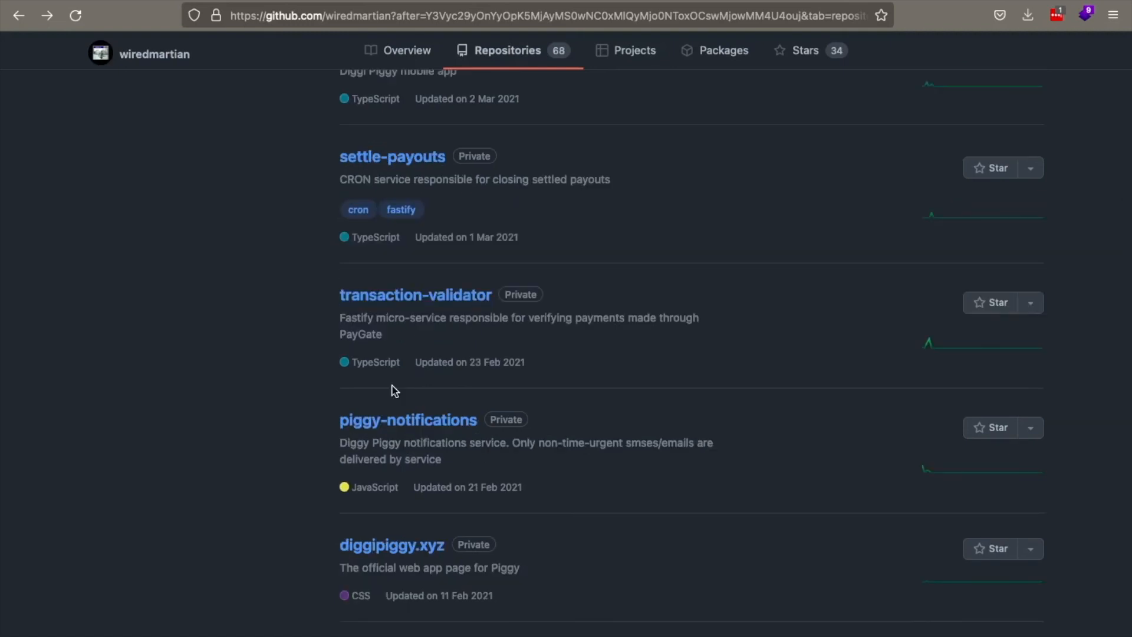